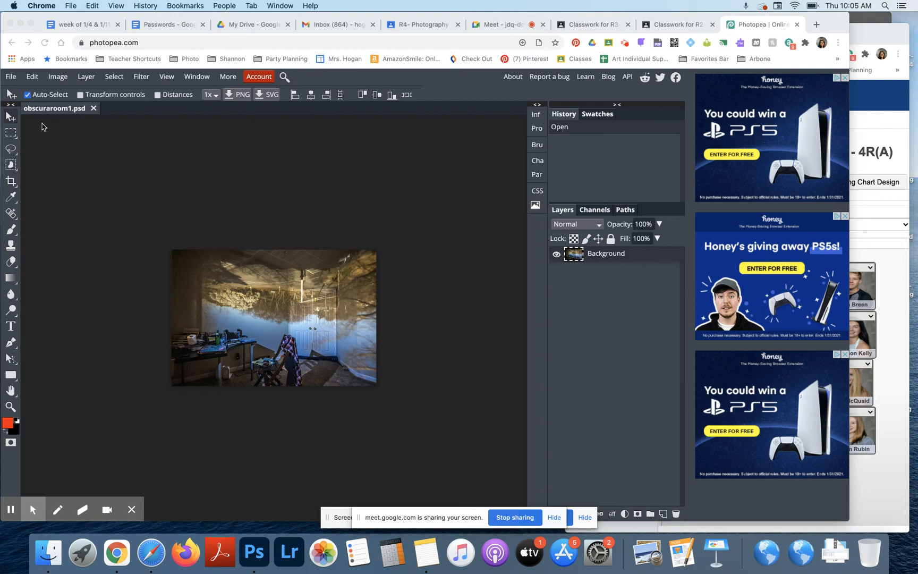
{"action": "mouse_move", "coordinate": [190, 280]}
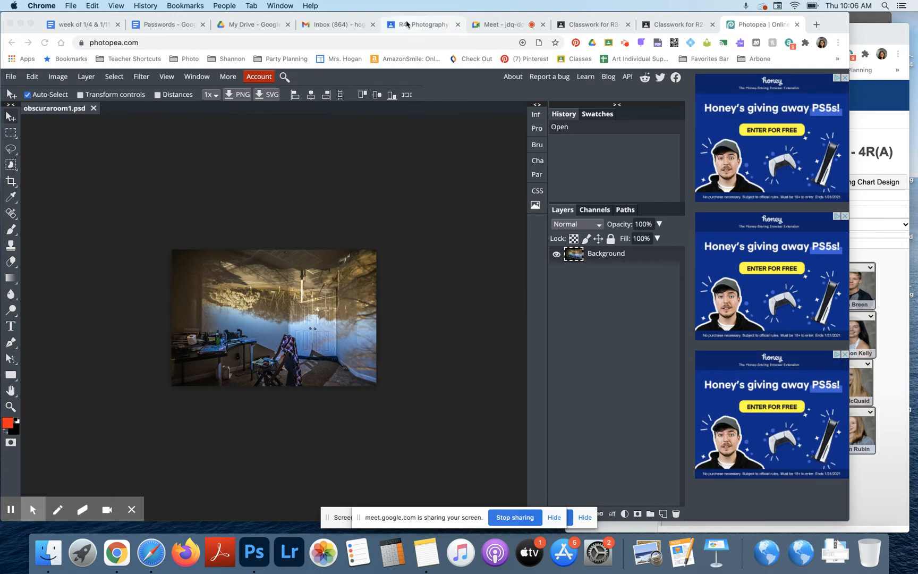
- Review the LAST CLASS - edit photos assignment instructions, then return to the photo in Photopea
{"action": "left_click", "coordinate": [422, 24]}
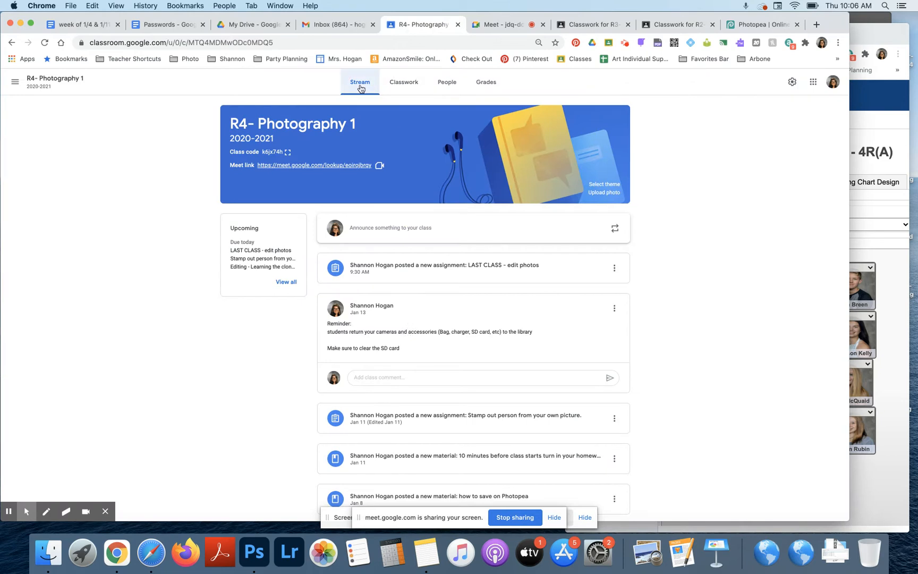
{"action": "left_click", "coordinate": [469, 268]}
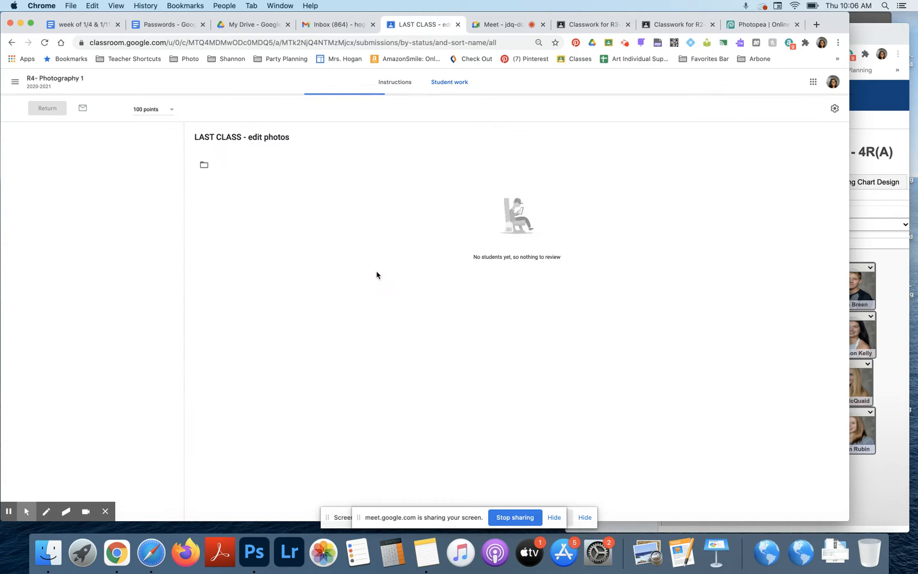
{"action": "left_click", "coordinate": [395, 82]}
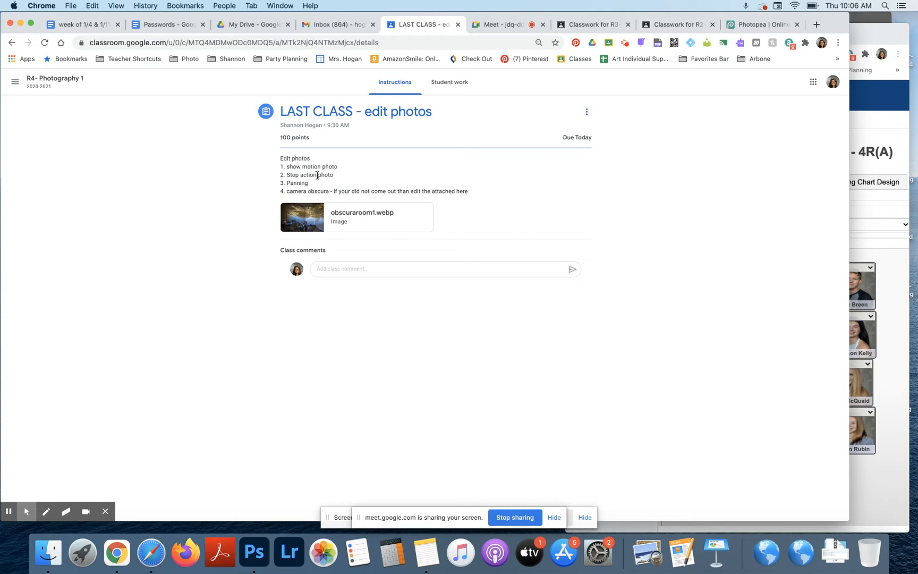
{"action": "mouse_move", "coordinate": [320, 187]}
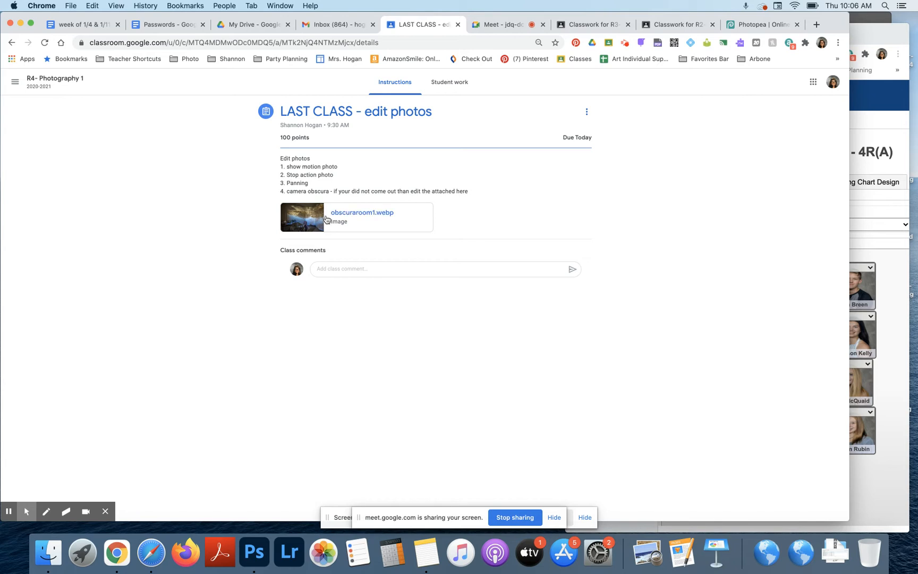
{"action": "mouse_move", "coordinate": [325, 216]}
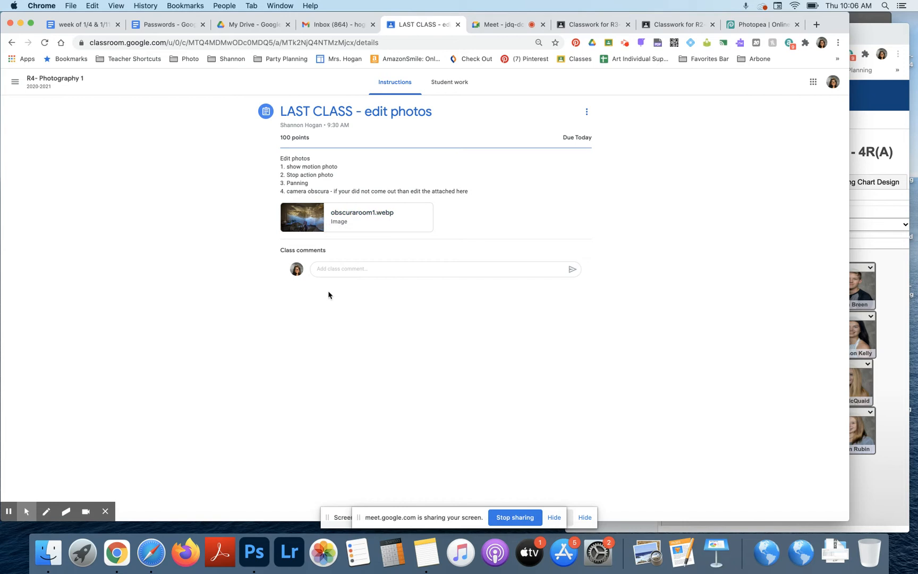
{"action": "mouse_move", "coordinate": [750, 6]}
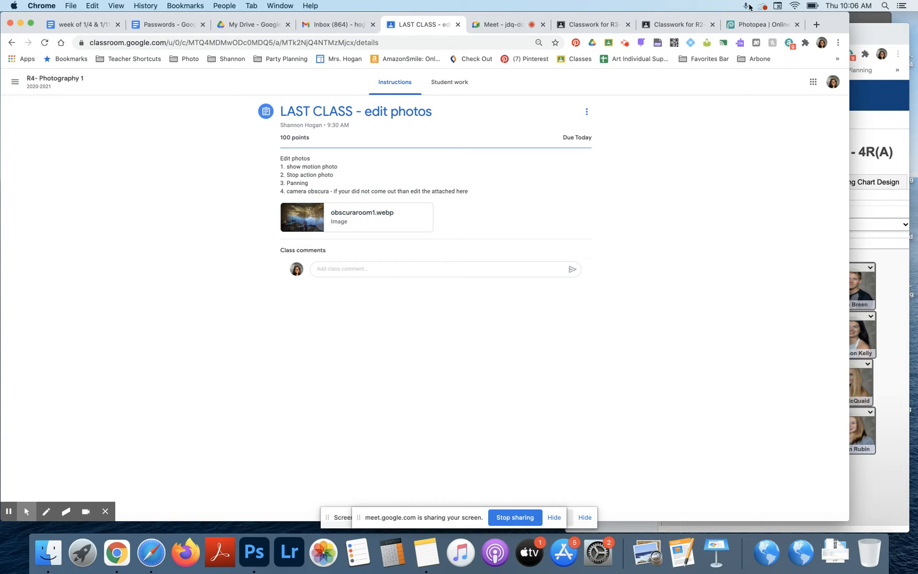
{"action": "left_click", "coordinate": [761, 24]}
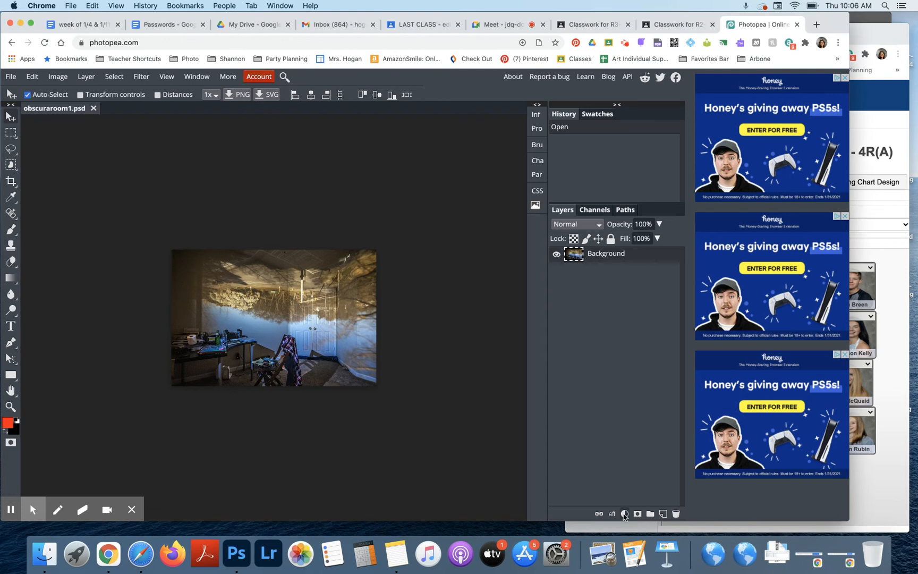
{"action": "mouse_move", "coordinate": [623, 514]}
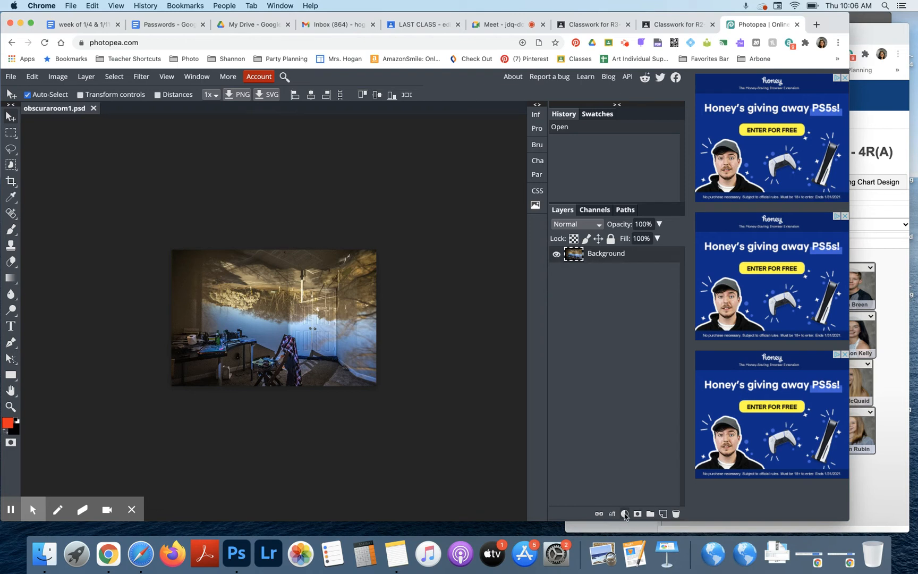
{"action": "mouse_move", "coordinate": [624, 514]}
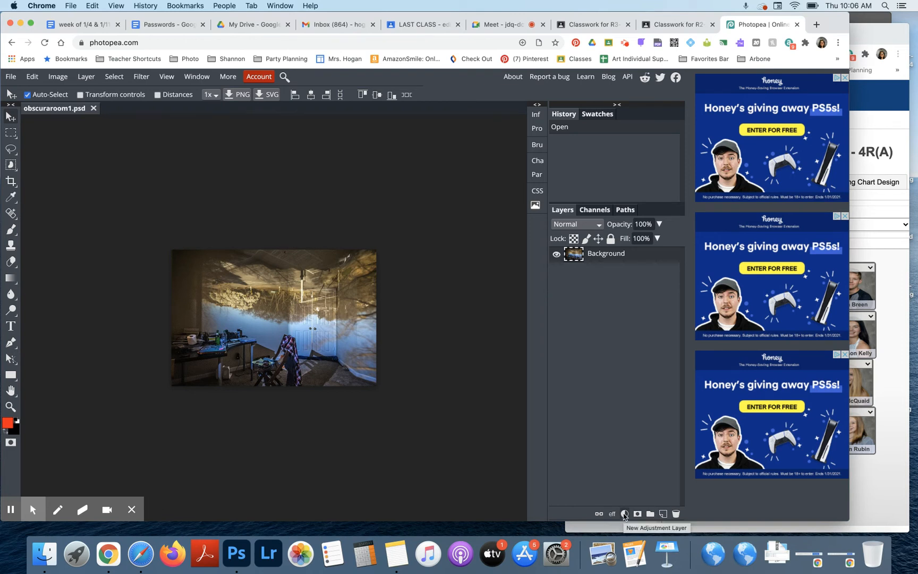
- Bring up the adjustment layer list from the bottom of the Layers panel
{"action": "left_click", "coordinate": [625, 514]}
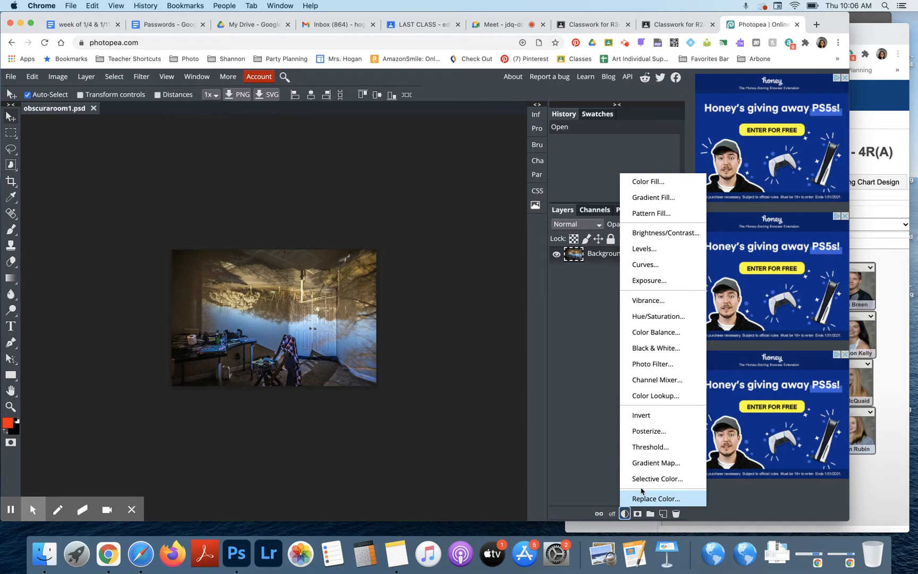
{"action": "mouse_move", "coordinate": [649, 447]}
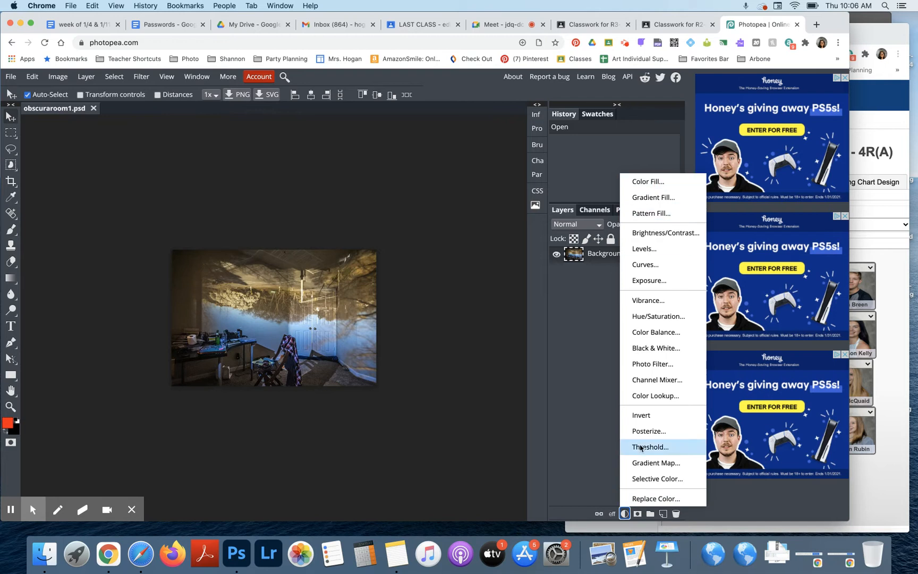
{"action": "mouse_move", "coordinate": [652, 363]}
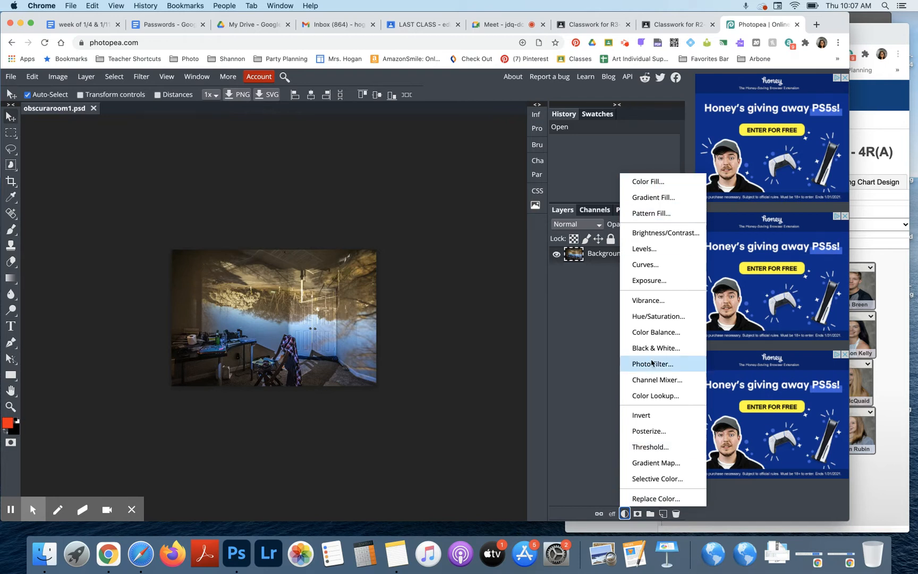
{"action": "mouse_move", "coordinate": [658, 316]}
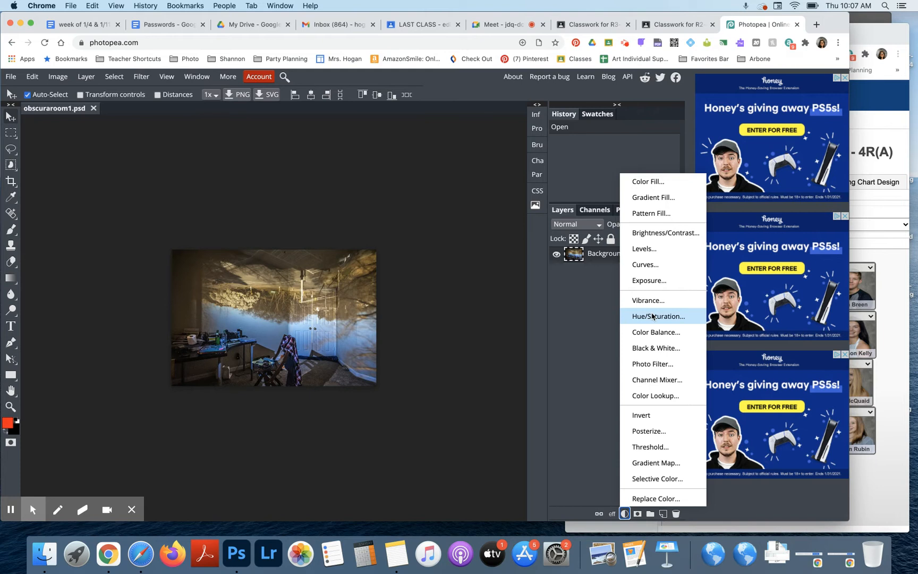
{"action": "mouse_move", "coordinate": [663, 316]}
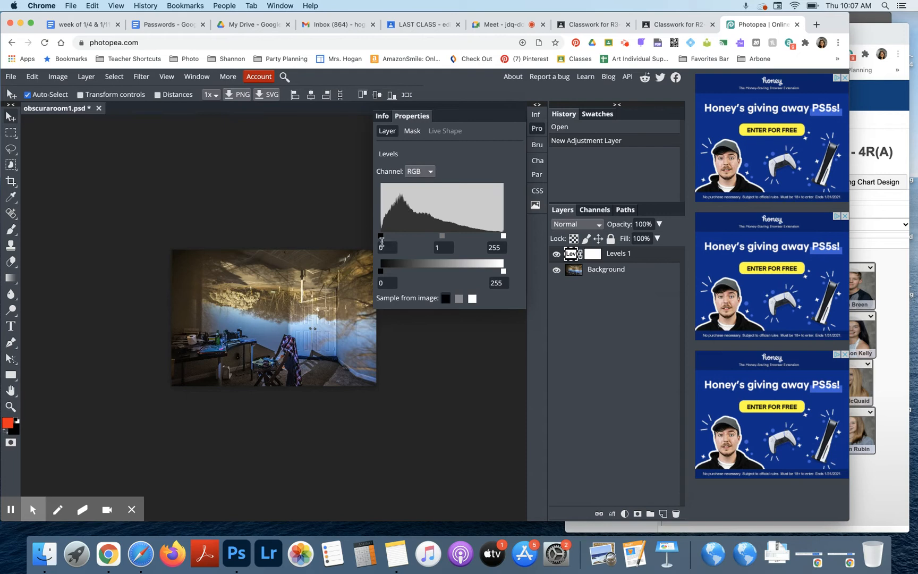
- Tune the Levels input sliders, settling the white point at 190 to brighten highlights
{"action": "left_click_drag", "start_coordinate": [381, 236], "coordinate": [387, 236]}
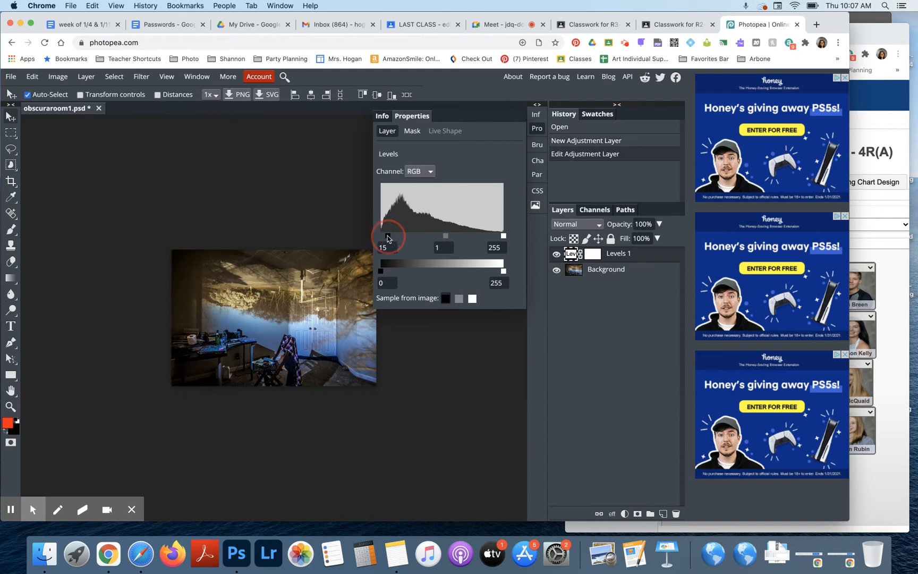
{"action": "left_click_drag", "start_coordinate": [384, 236], "coordinate": [389, 236]}
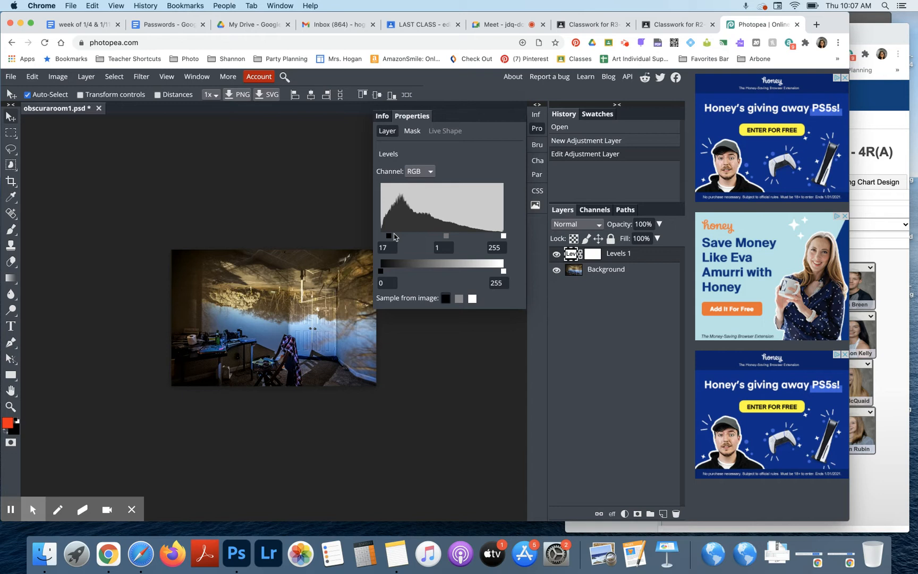
{"action": "mouse_move", "coordinate": [246, 327]}
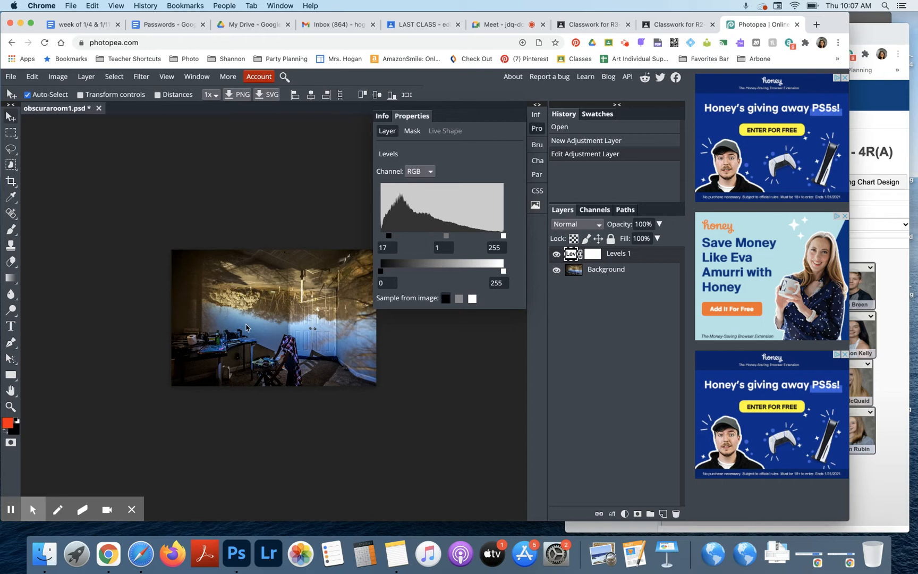
{"action": "mouse_move", "coordinate": [505, 237]}
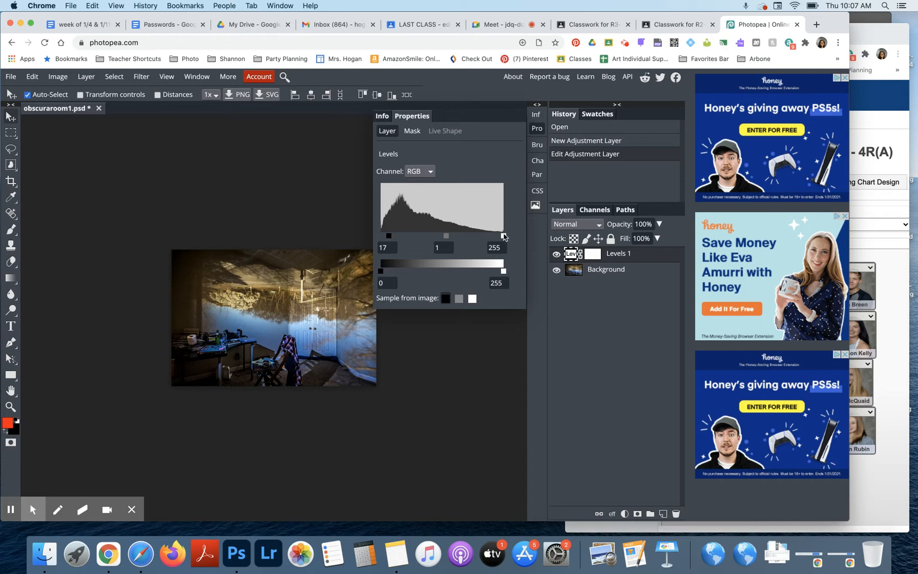
{"action": "left_click_drag", "start_coordinate": [503, 236], "coordinate": [485, 236]}
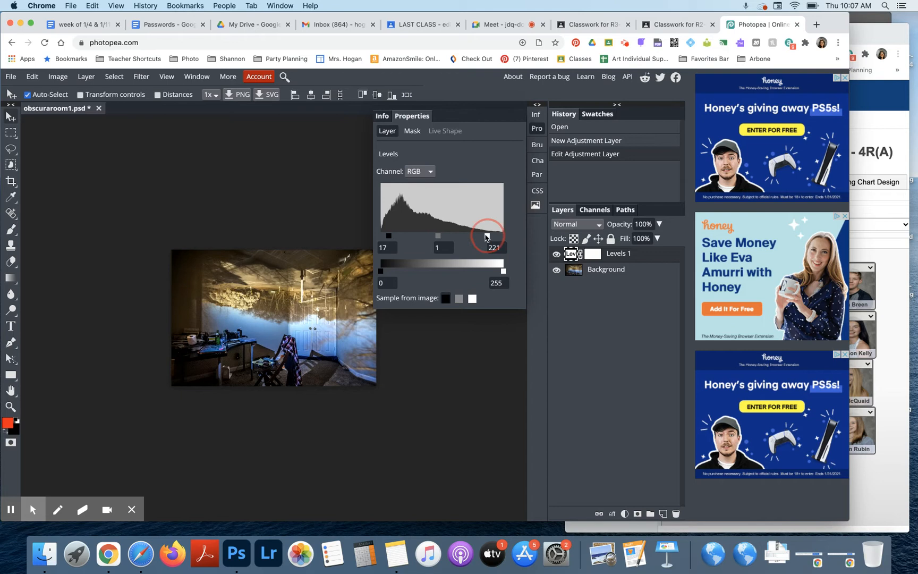
{"action": "left_click_drag", "start_coordinate": [485, 236], "coordinate": [401, 236]}
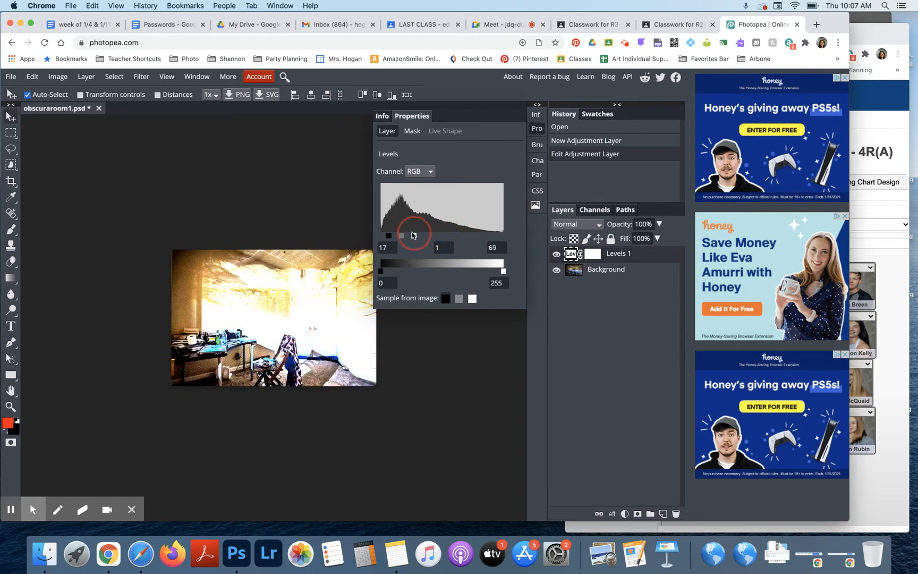
{"action": "left_click_drag", "start_coordinate": [401, 236], "coordinate": [422, 236]}
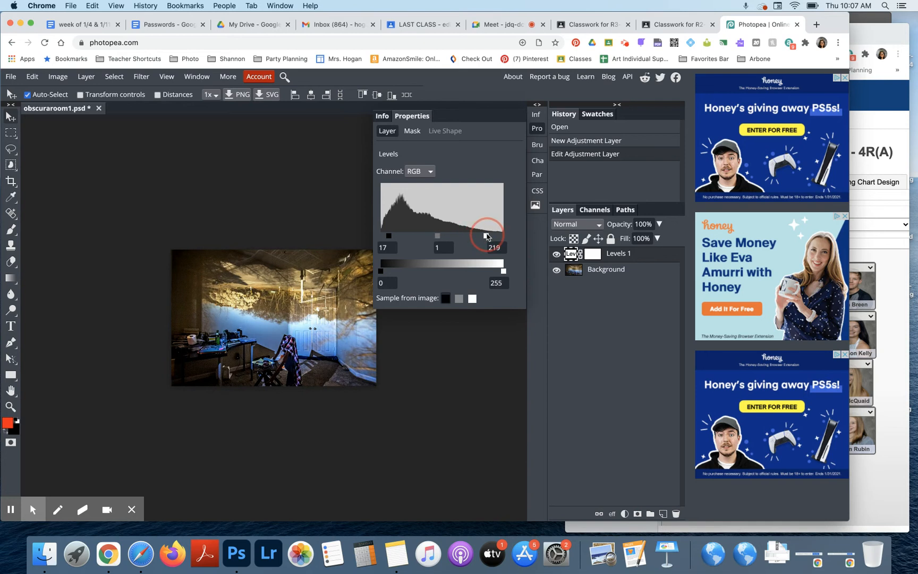
{"action": "left_click_drag", "start_coordinate": [486, 236], "coordinate": [472, 236]}
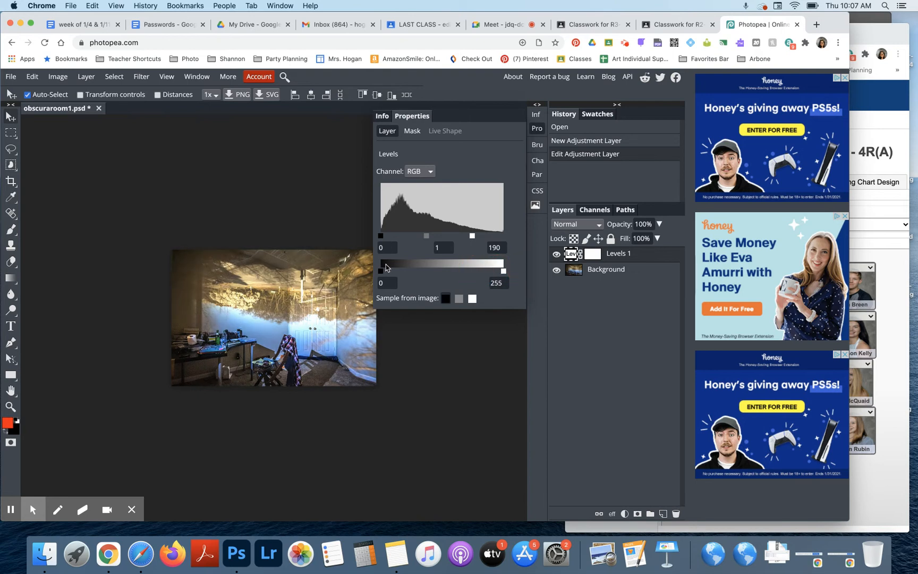
- Lift the photo's darkest tones by setting the Levels output black to 25
{"action": "left_click_drag", "start_coordinate": [383, 271], "coordinate": [396, 271]}
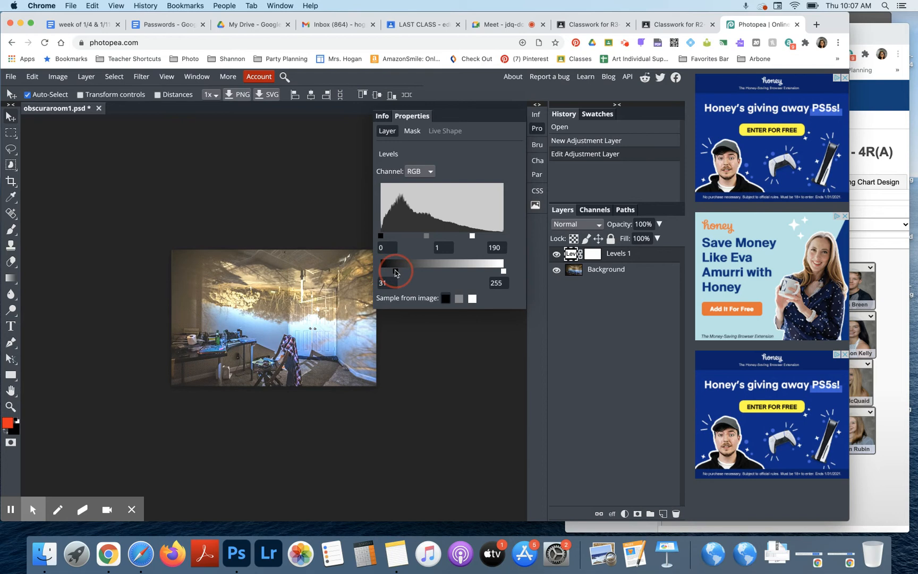
{"action": "left_click_drag", "start_coordinate": [397, 271], "coordinate": [392, 271]}
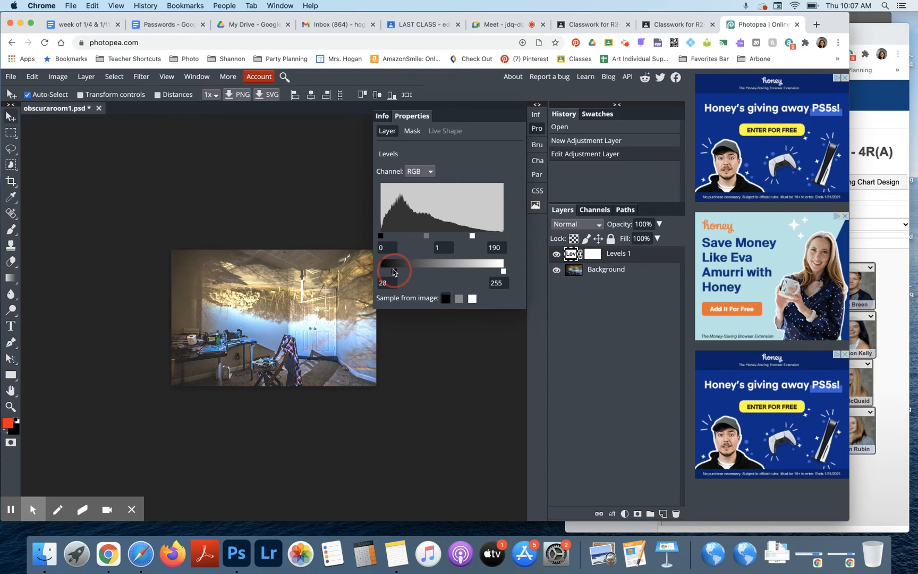
{"action": "left_click_drag", "start_coordinate": [394, 271], "coordinate": [386, 271]}
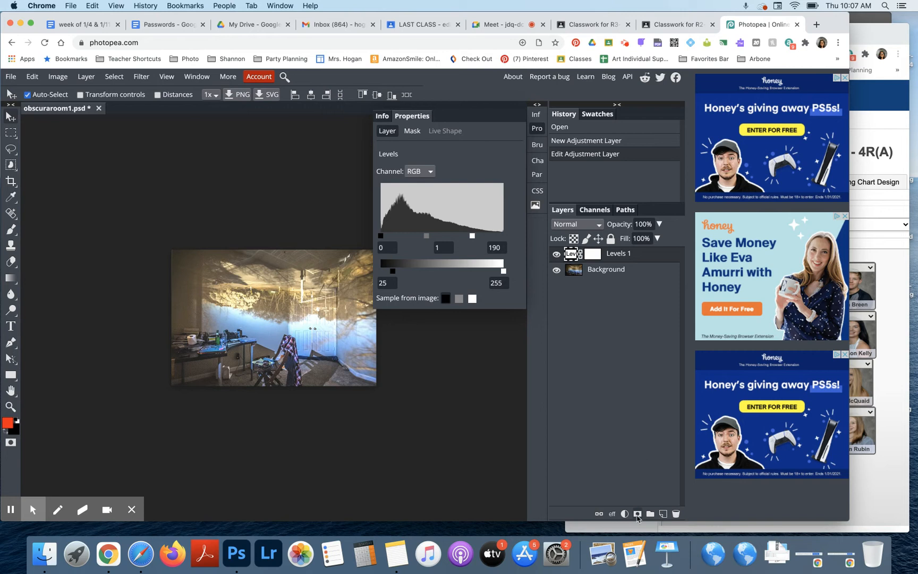
- Add an Exposure adjustment layer above Levels and lower exposure to -0.400
{"action": "left_click", "coordinate": [624, 513]}
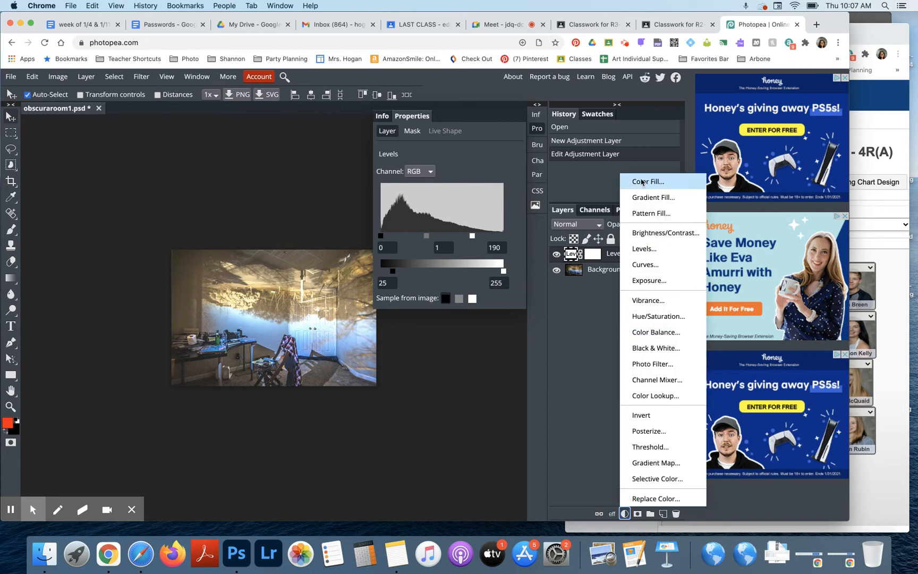
{"action": "mouse_move", "coordinate": [656, 331]}
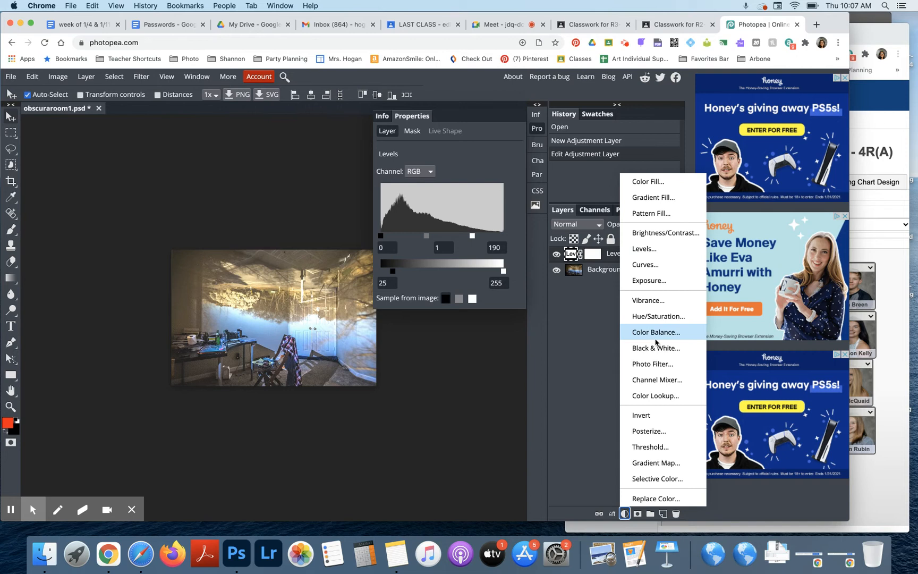
{"action": "mouse_move", "coordinate": [650, 281]}
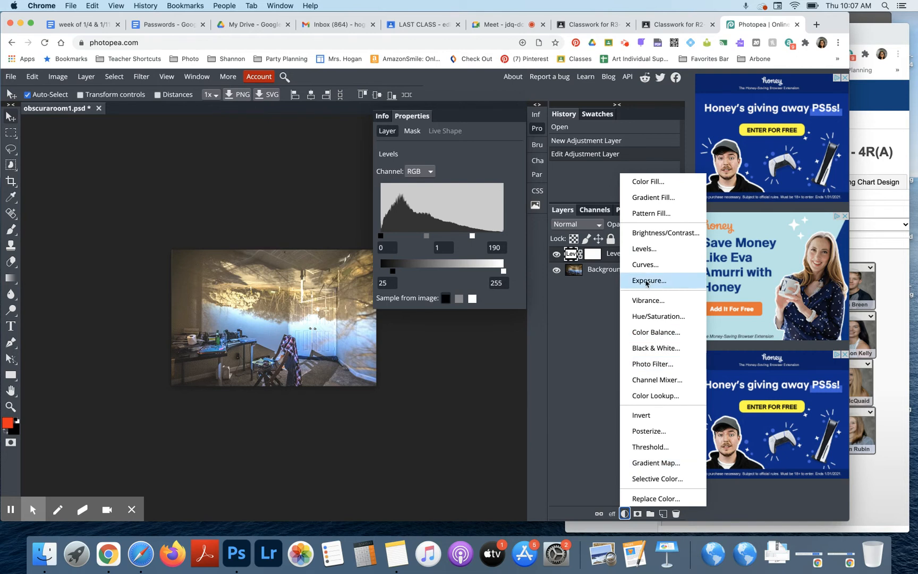
{"action": "left_click", "coordinate": [648, 281]}
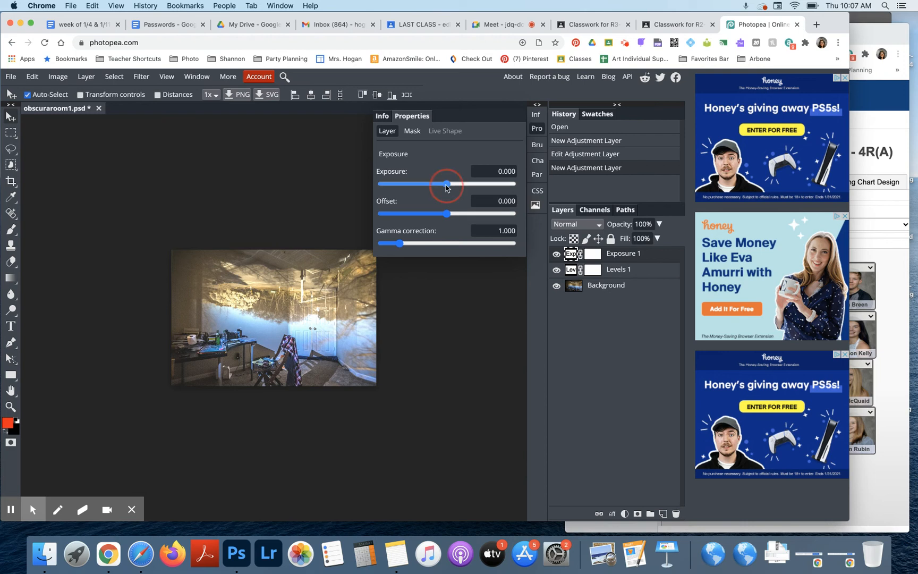
{"action": "left_click_drag", "start_coordinate": [448, 183], "coordinate": [446, 183]}
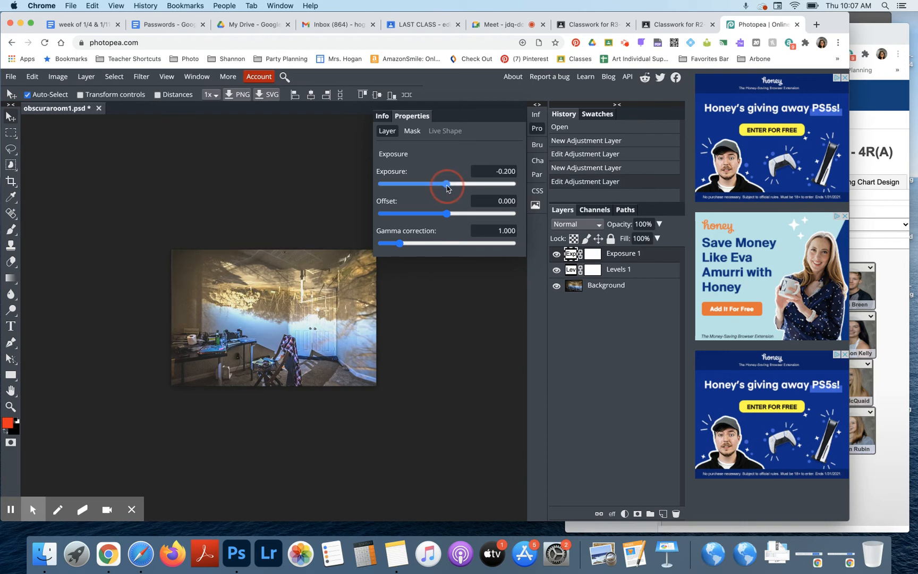
{"action": "left_click_drag", "start_coordinate": [447, 183], "coordinate": [436, 183]}
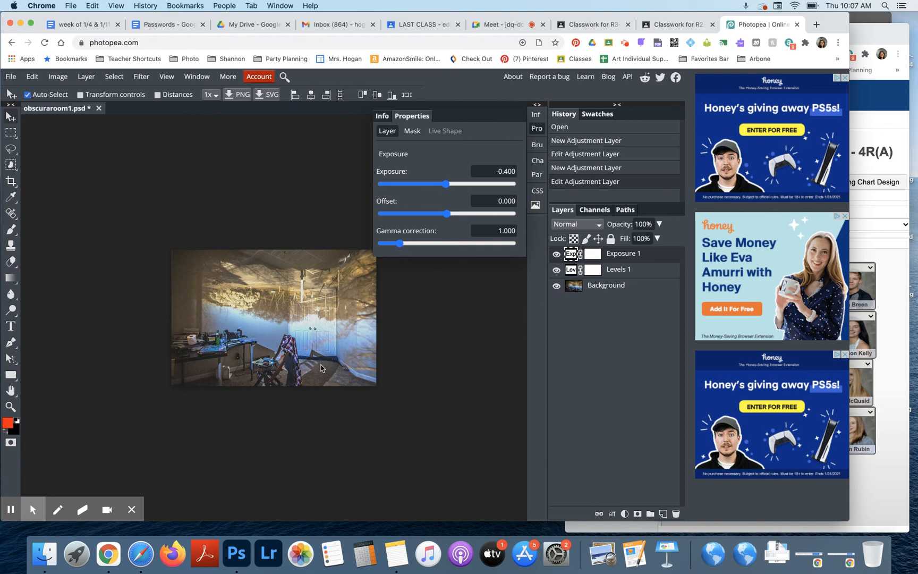
{"action": "mouse_move", "coordinate": [366, 220]}
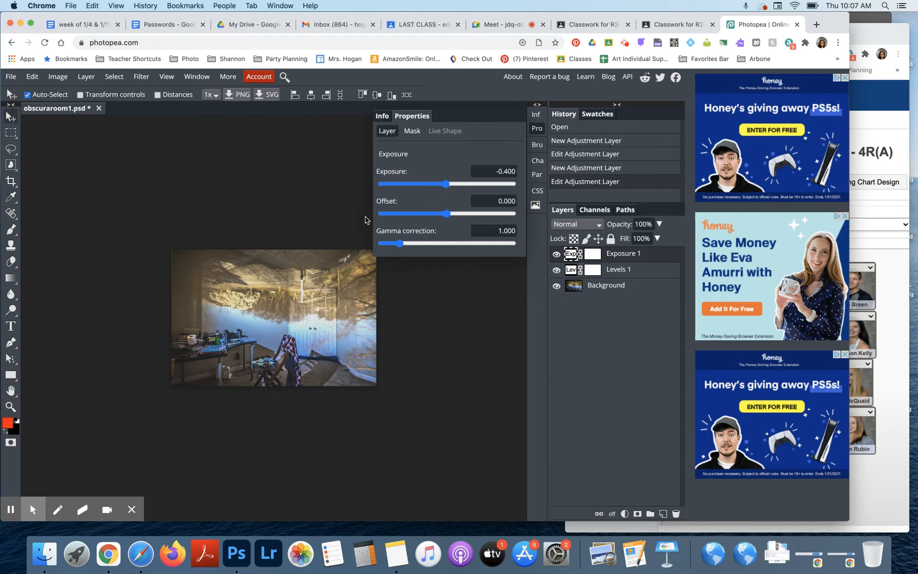
{"action": "mouse_move", "coordinate": [304, 181]}
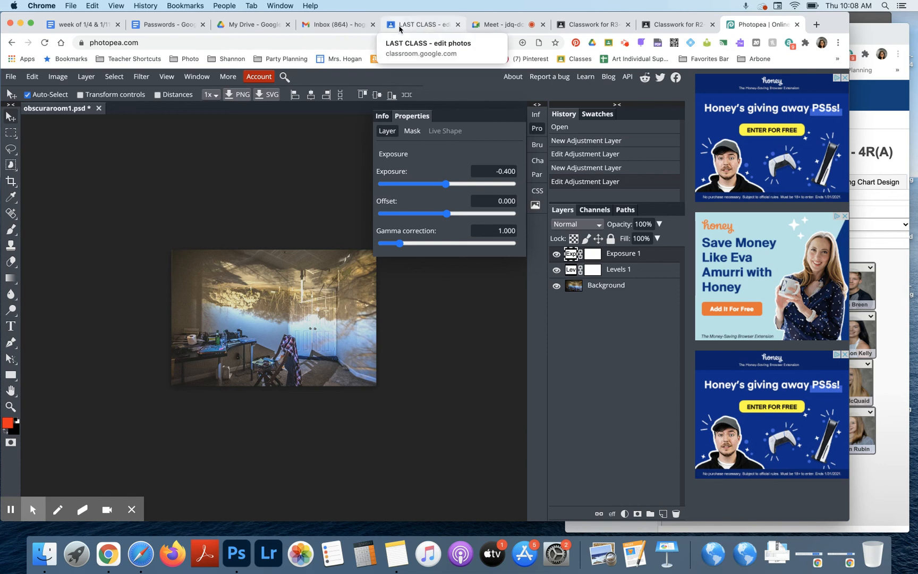
{"action": "mouse_move", "coordinate": [378, 363]}
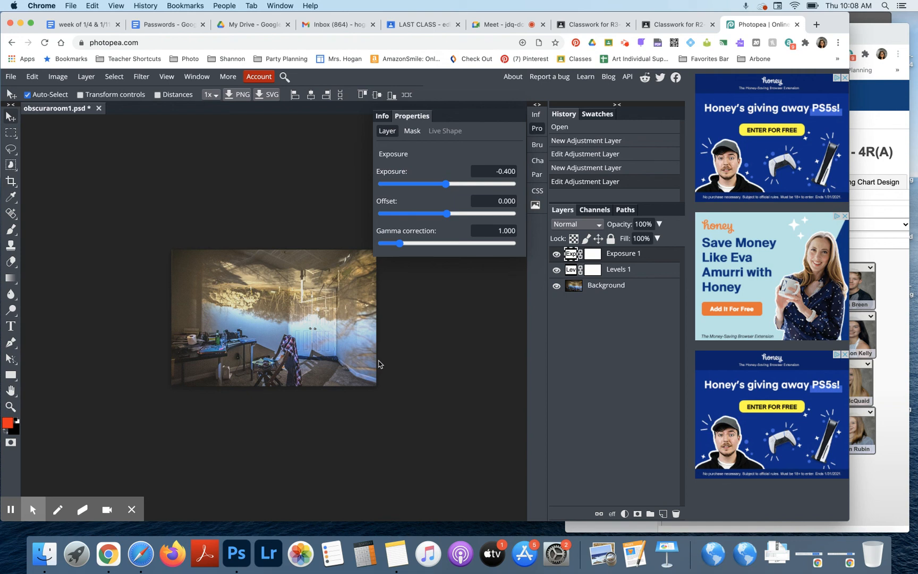
{"action": "mouse_move", "coordinate": [321, 450]}
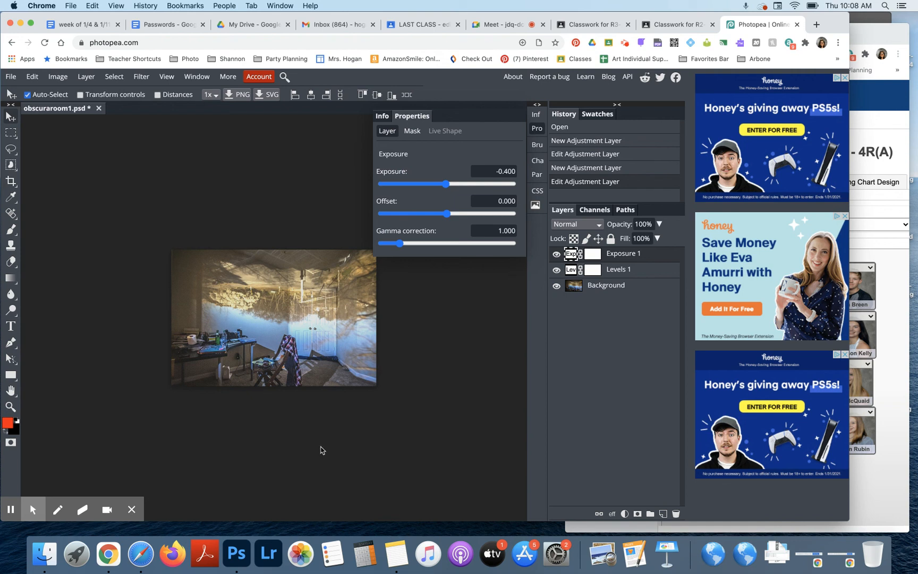
{"action": "mouse_move", "coordinate": [564, 91]}
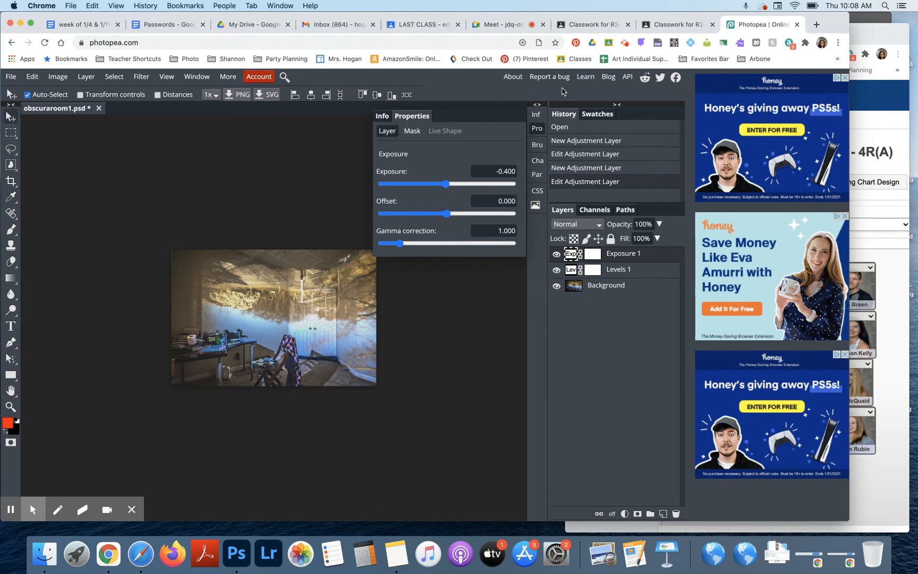